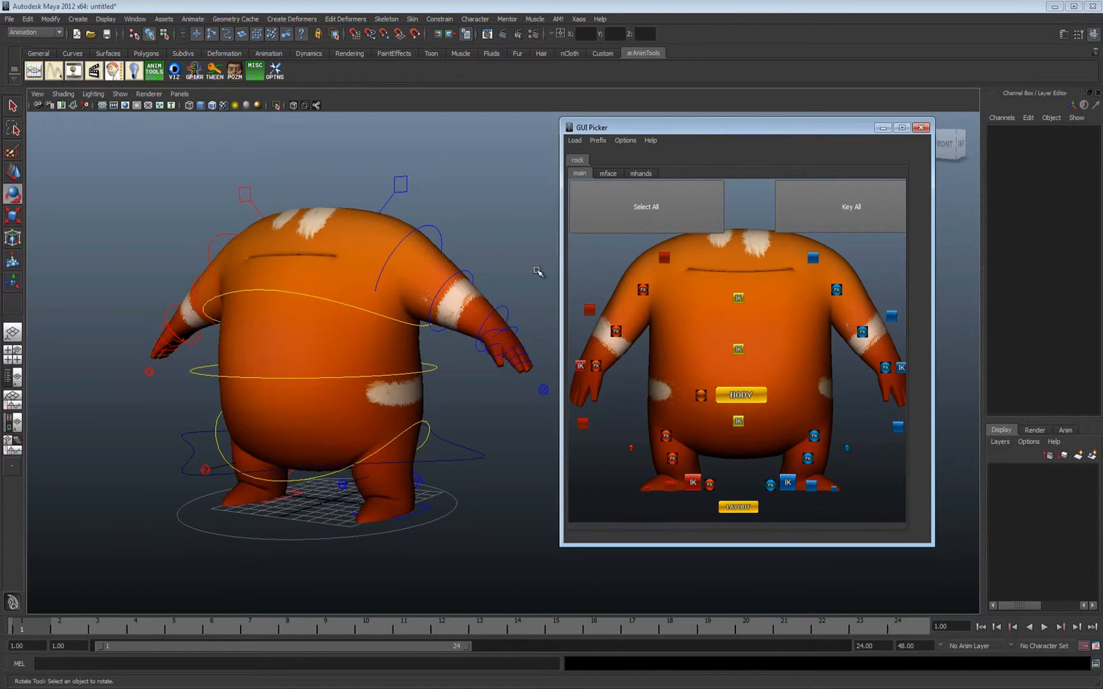
pyautogui.moveTo(661, 253)
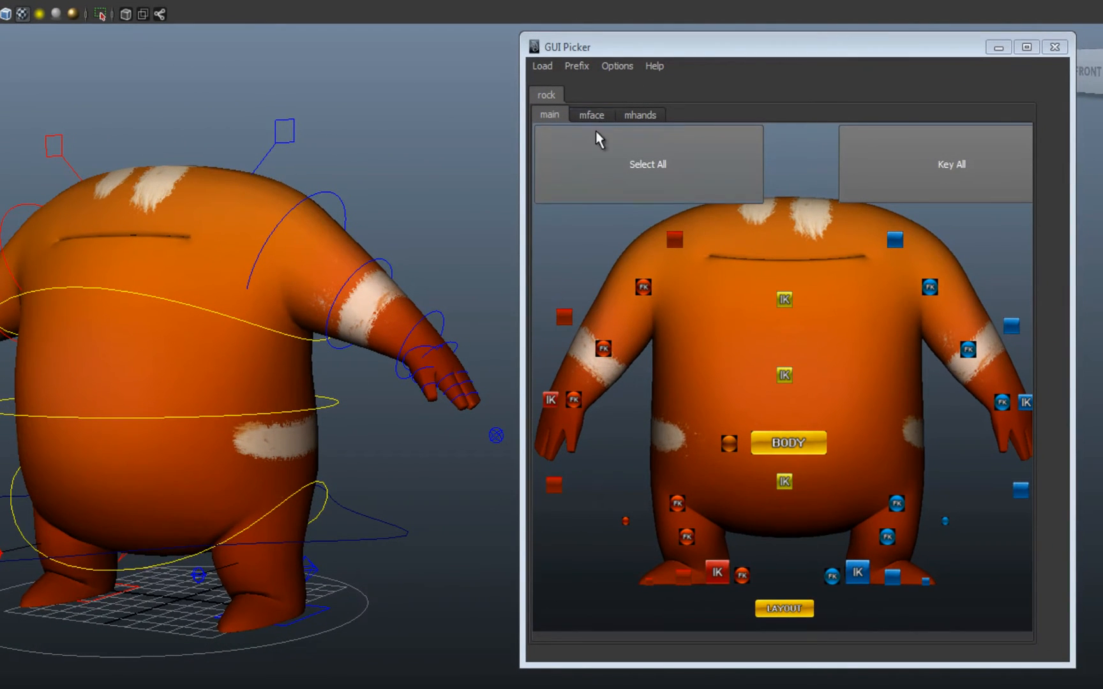
# - Browse the creature's face, hand and body control layouts, selecting one face control
pyautogui.click(590, 114)
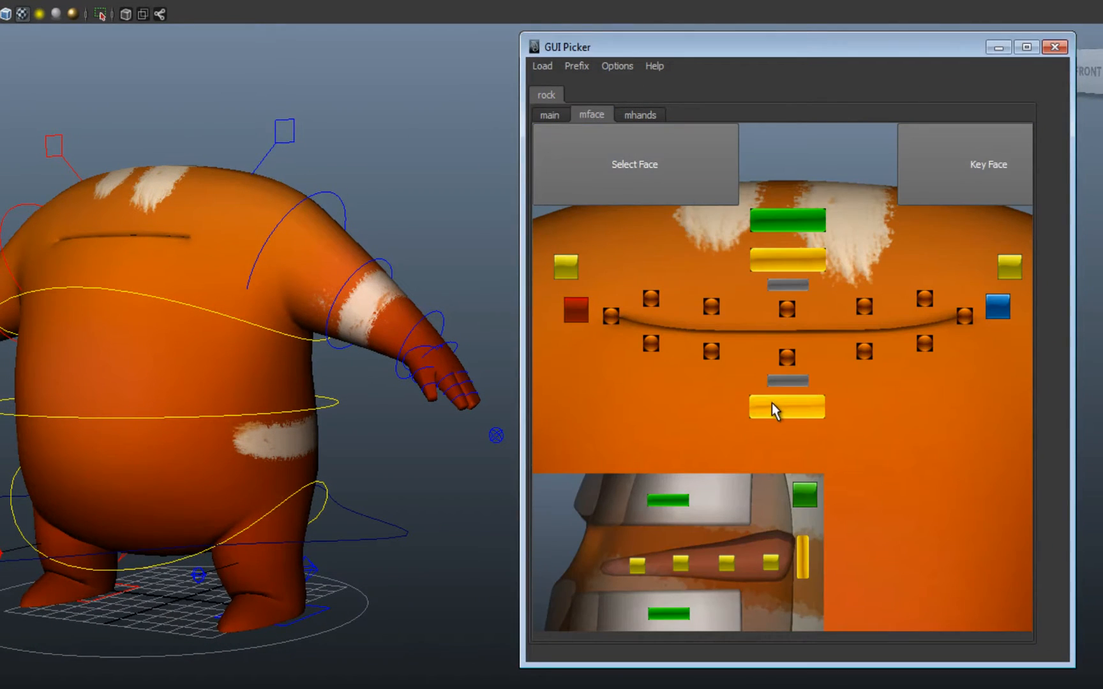
pyautogui.click(786, 409)
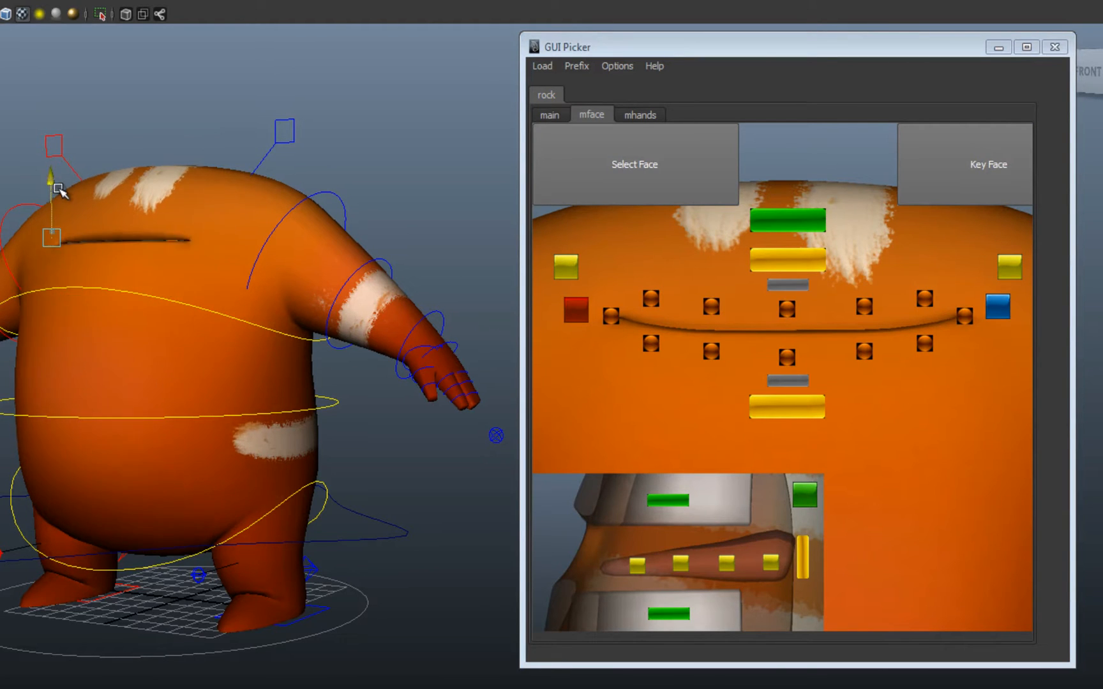
pyautogui.click(640, 113)
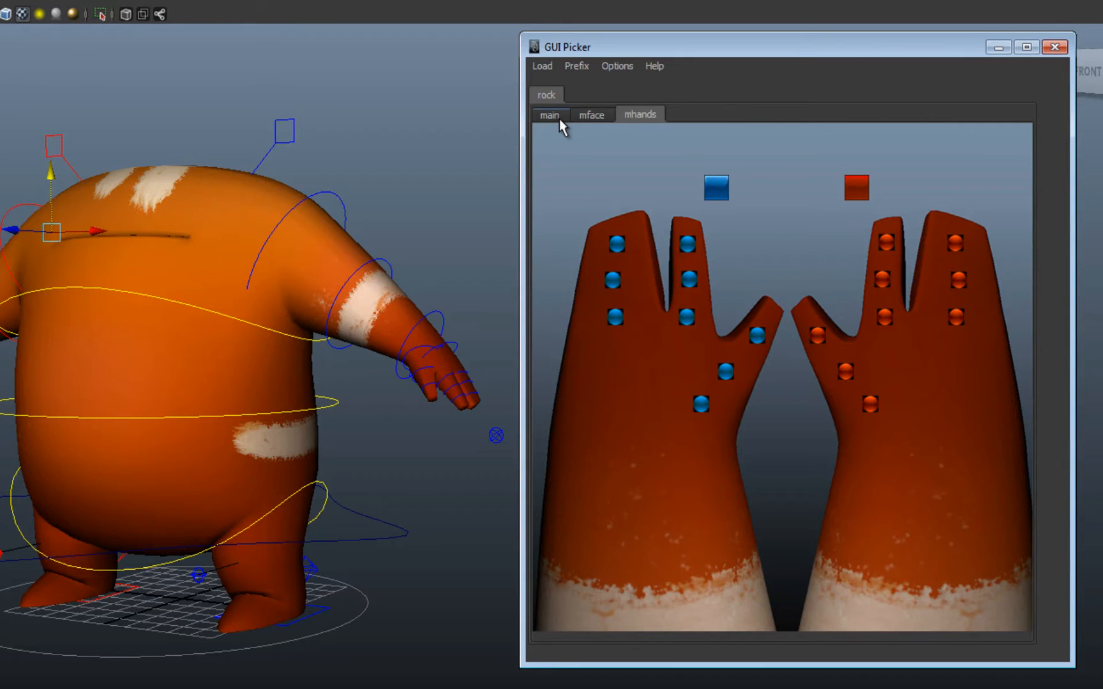
pyautogui.click(548, 114)
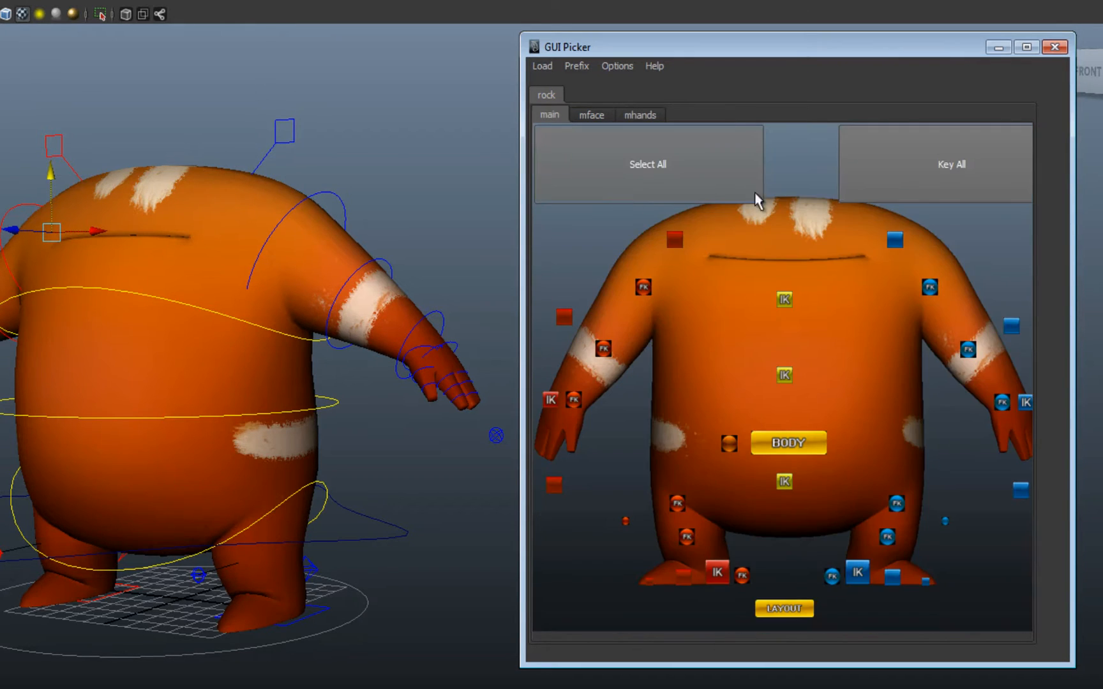
pyautogui.click(591, 114)
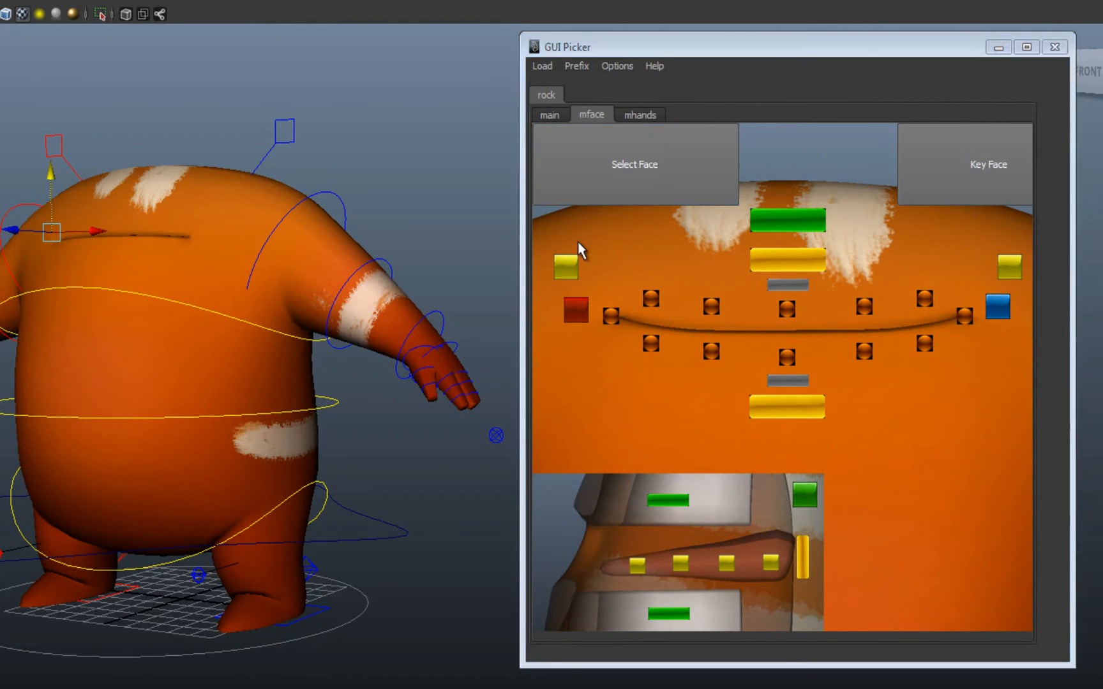
# - Load the bishop character and browse its main, mface and mhands layouts
pyautogui.click(541, 65)
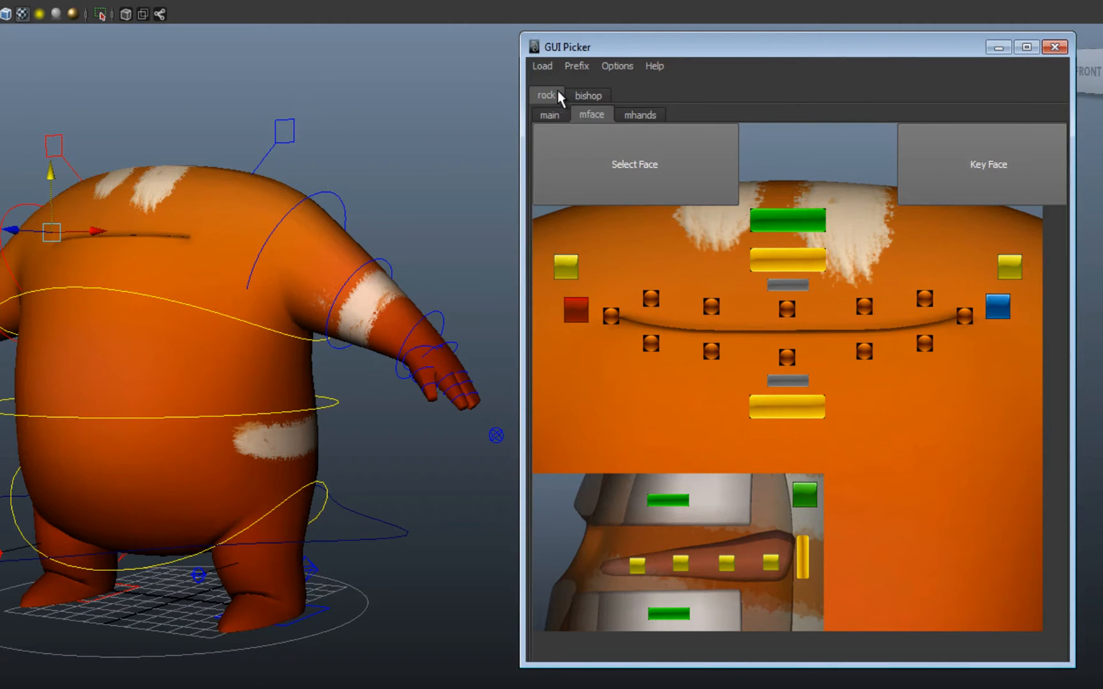
pyautogui.click(588, 94)
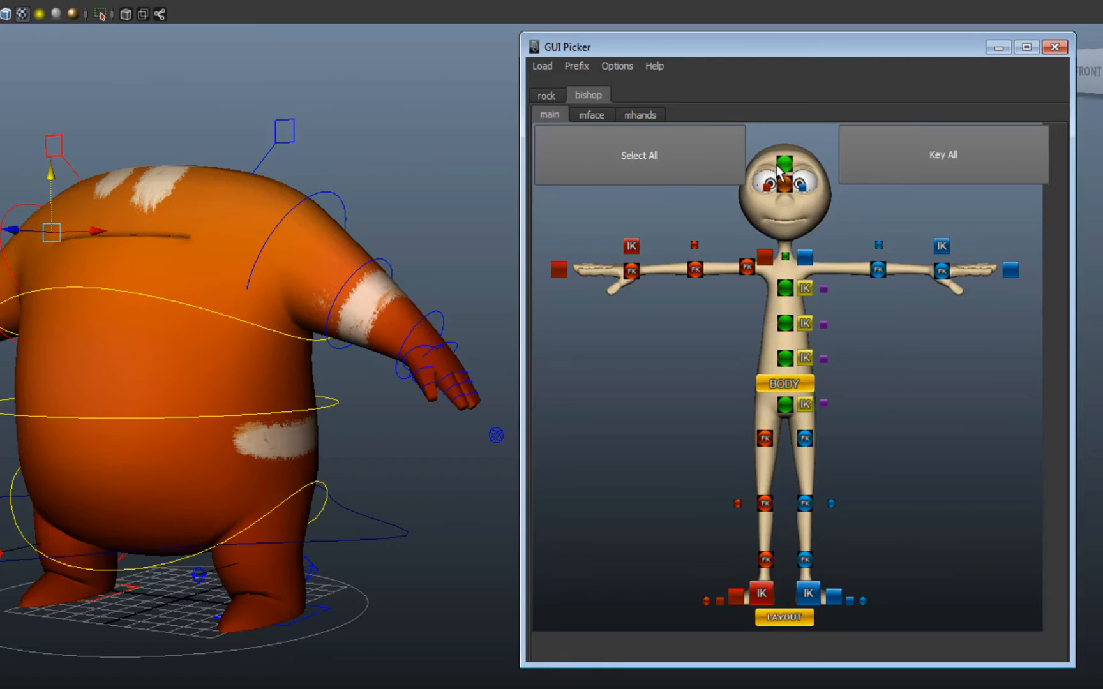
pyautogui.click(591, 113)
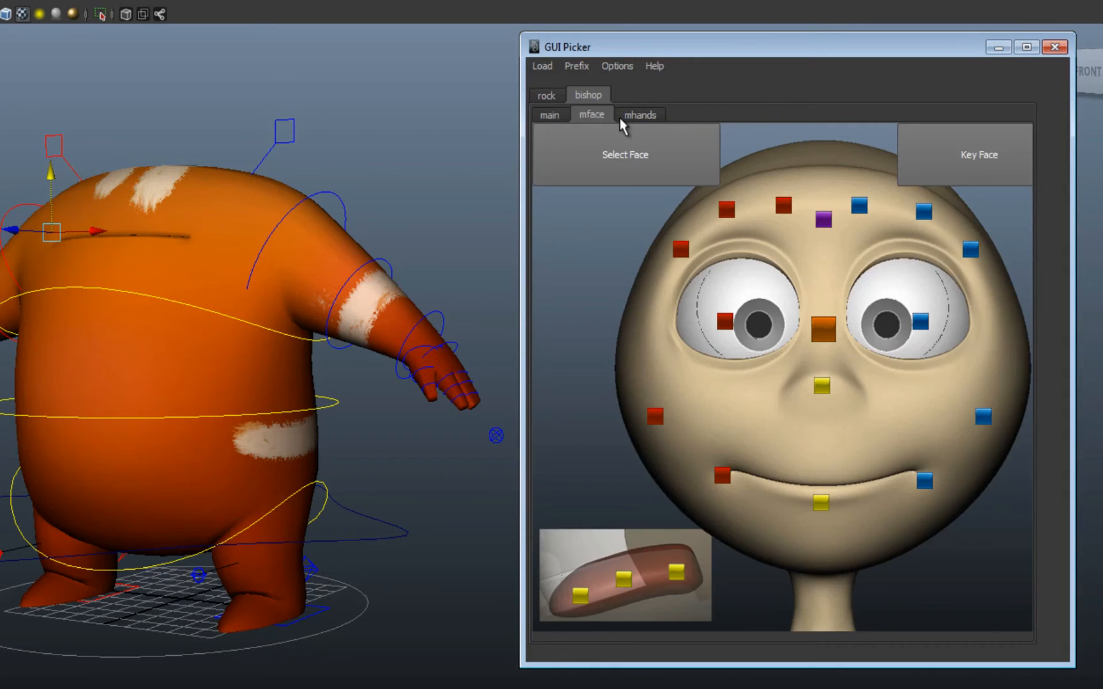
pyautogui.click(640, 114)
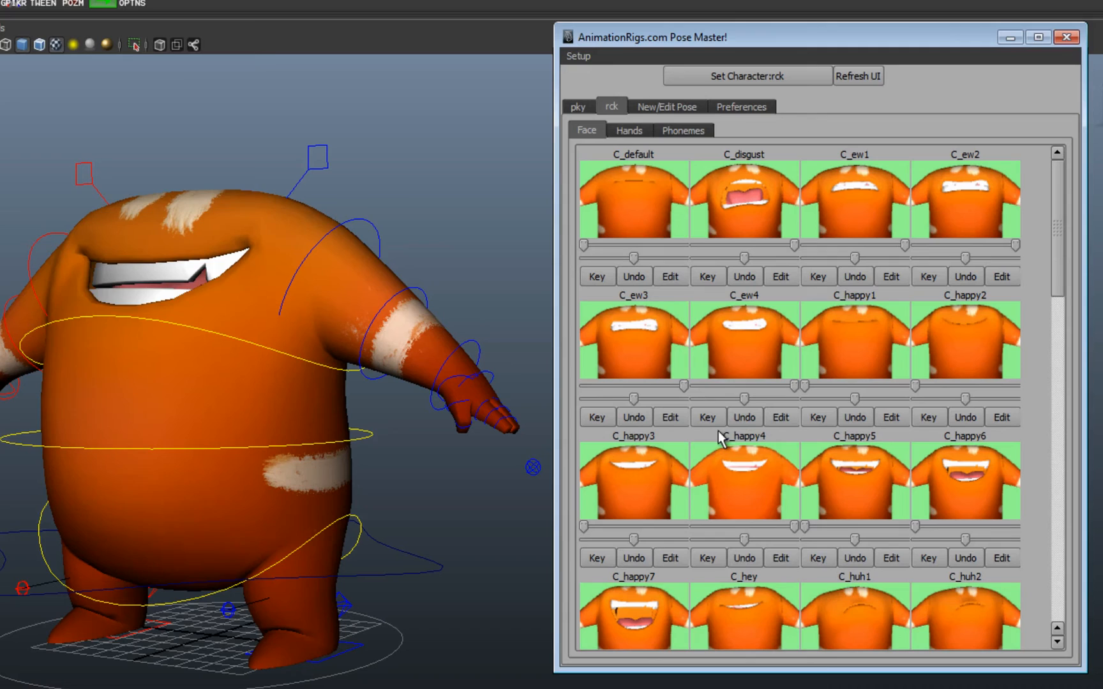
# - Apply the lf_fist1 hand pose and the C_Ah2 phoneme mouth shape to the creature
pyautogui.click(628, 130)
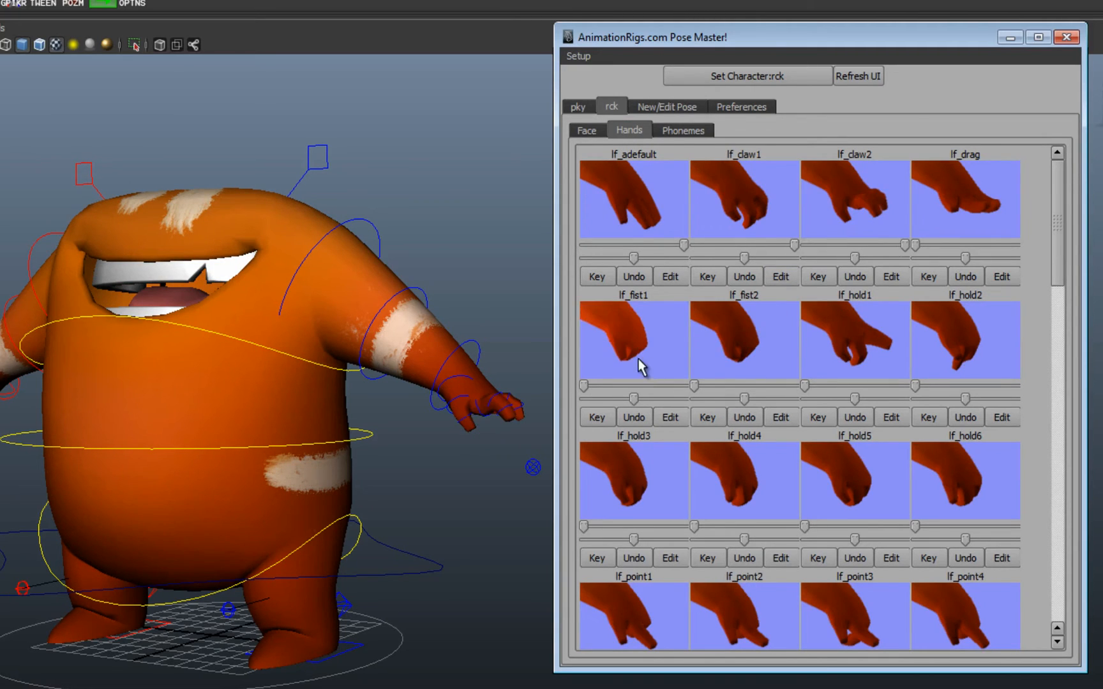
pyautogui.click(743, 340)
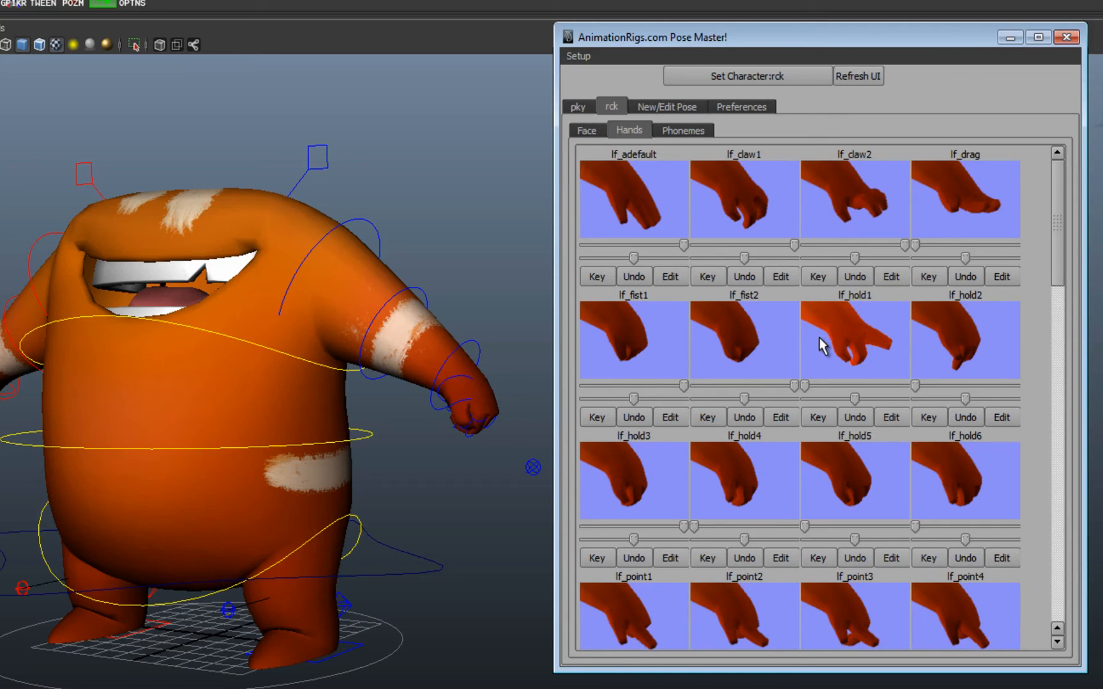
pyautogui.click(681, 130)
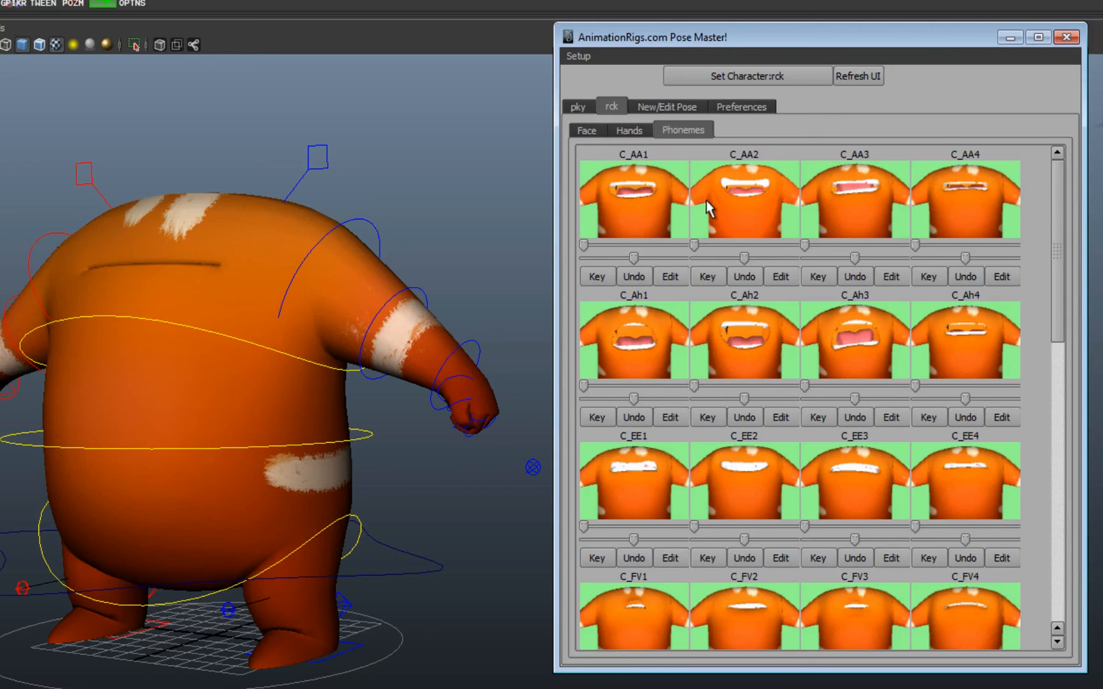
pyautogui.click(742, 200)
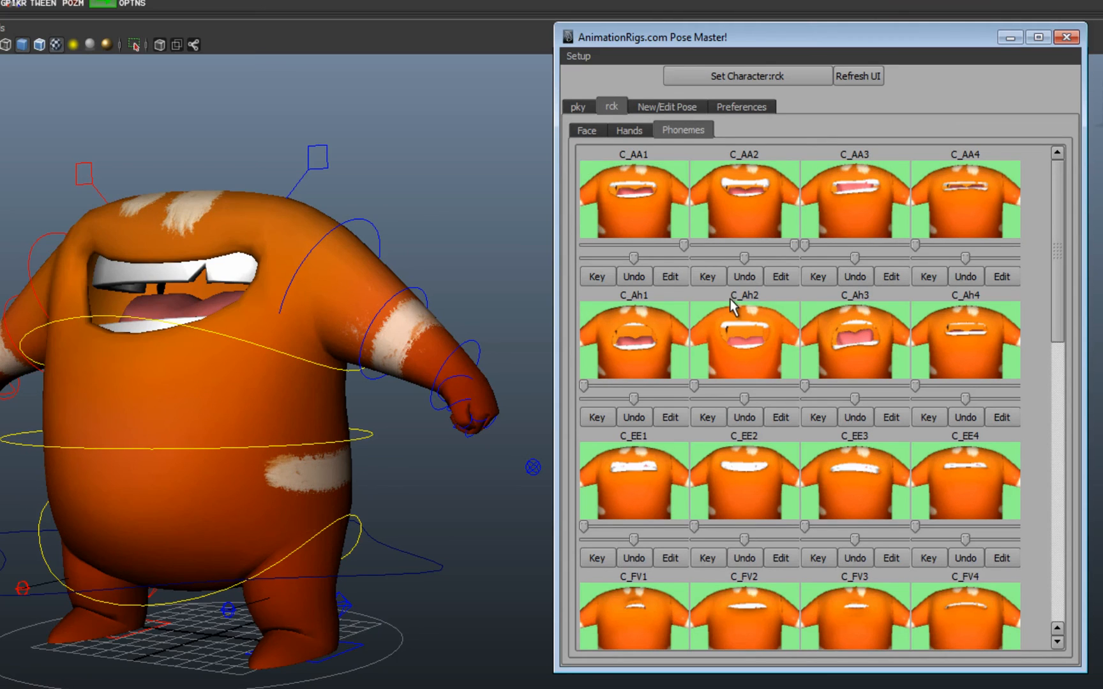